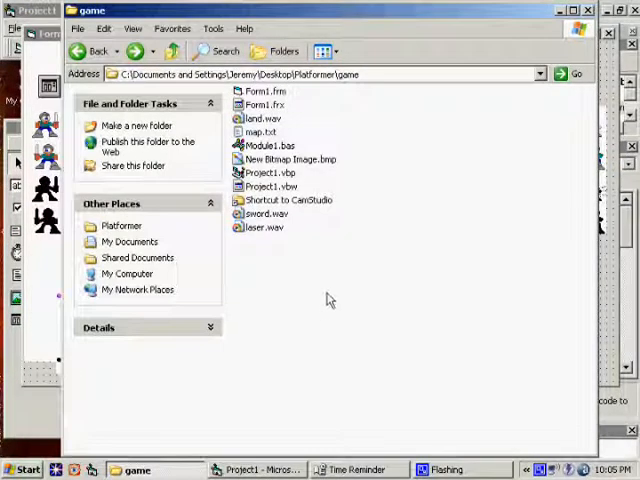
{"action": "mouse_move", "coordinate": [260, 227]}
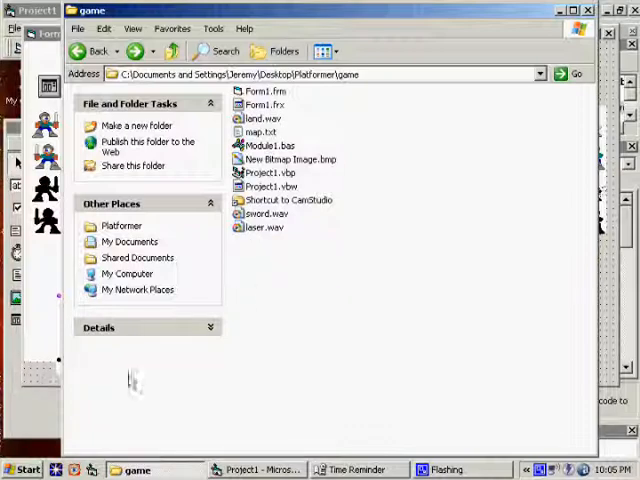
{"action": "mouse_move", "coordinate": [285, 440]}
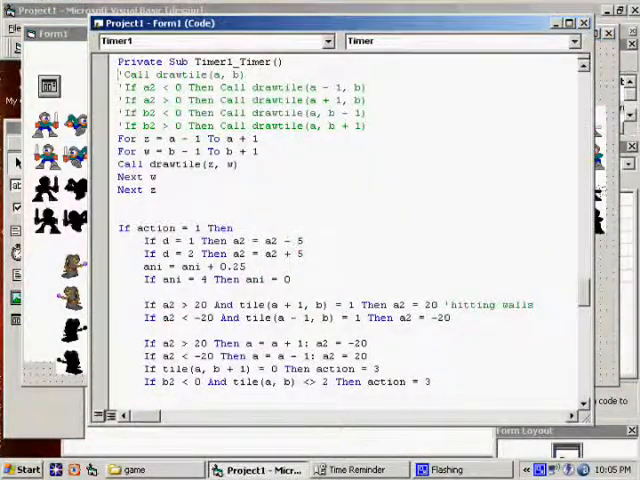
- Append Call sfx("laser.wav", 1) to the sword-firing block and declare bolt(500) and bd(500) with comments
{"action": "scroll", "scroll_direction": "down", "scroll_amount": 3}
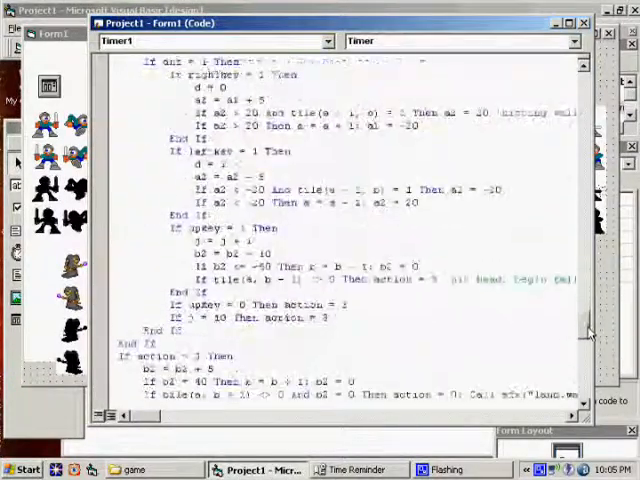
{"action": "scroll", "scroll_direction": "down", "scroll_amount": 3}
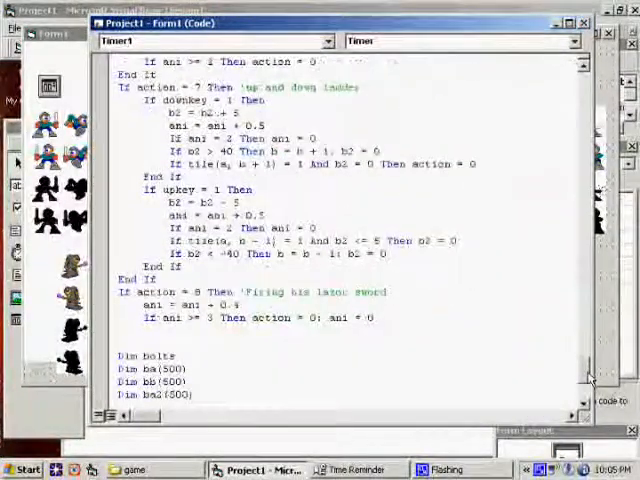
{"action": "scroll", "scroll_direction": "down", "scroll_amount": 3}
{"action": "type", "text": ": Call sfx(\"laser.wav\", 1"}
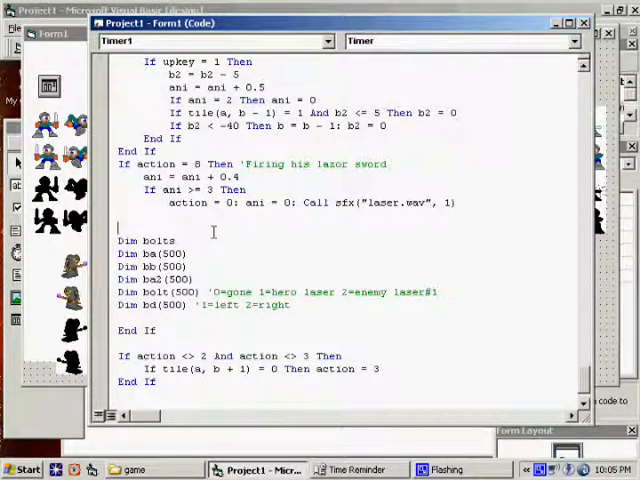
{"action": "type", "text": "end"}
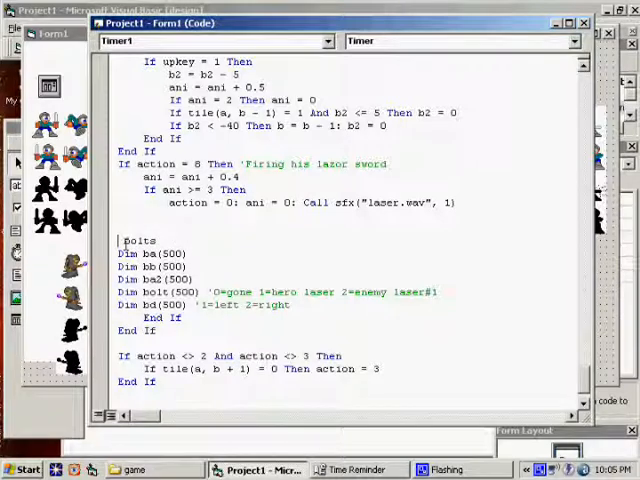
- Remove Dim from the bolt and bd array lines and add 'bolts = bolts + 1' above them
{"action": "double_click", "coordinate": [126, 253]}
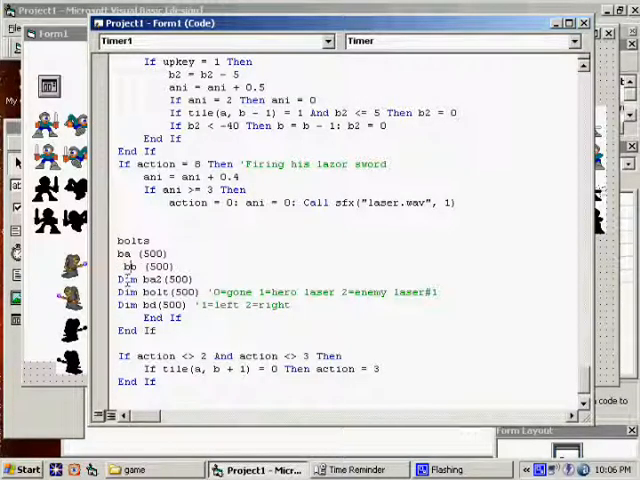
{"action": "double_click", "coordinate": [128, 278]}
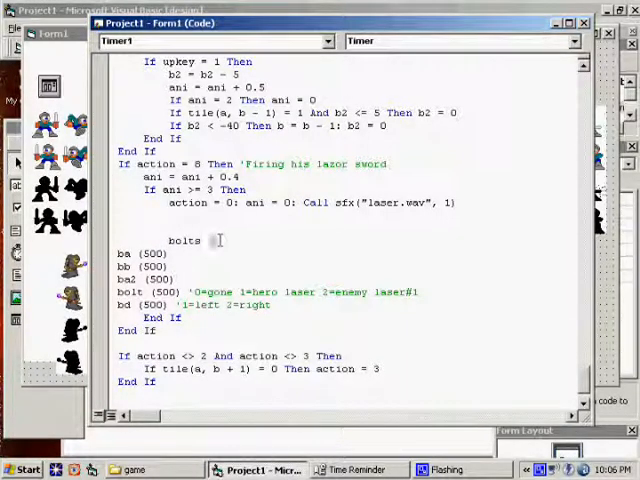
{"action": "type", "text": "= bolts"}
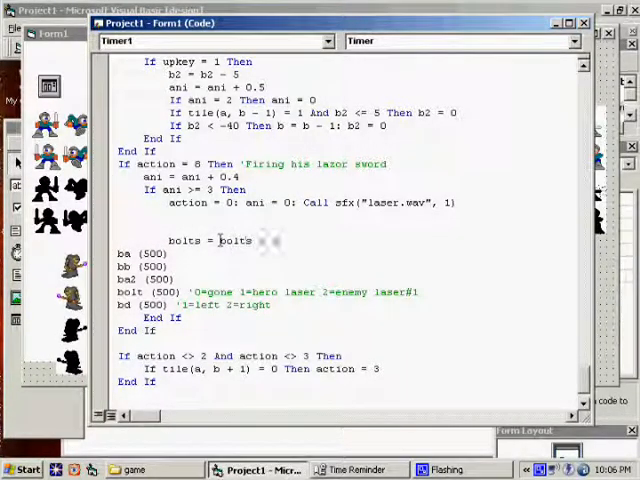
{"action": "type", "text": "+ 1"}
{"action": "type", "text": "For z = 1 To bolts"}
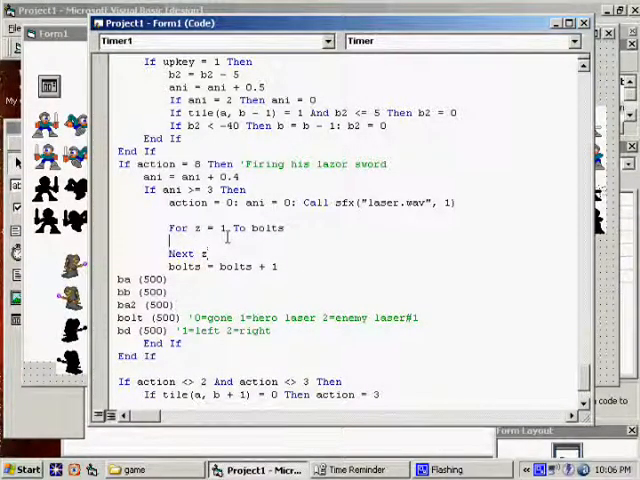
- Write the For z = 1 To bolts loop with If bolt(z) = 0 Then GoTo 1, then label 1 and bolt(z) = 1
{"action": "type", "text": "if bolt(z) = 0 then"}
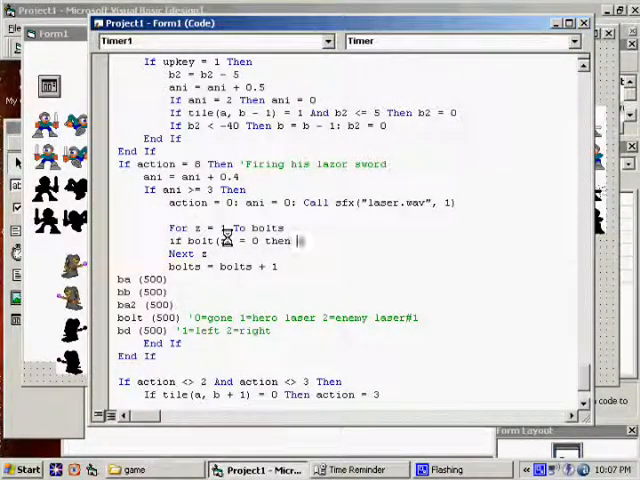
{"action": "type", "text": "GoTo 1"}
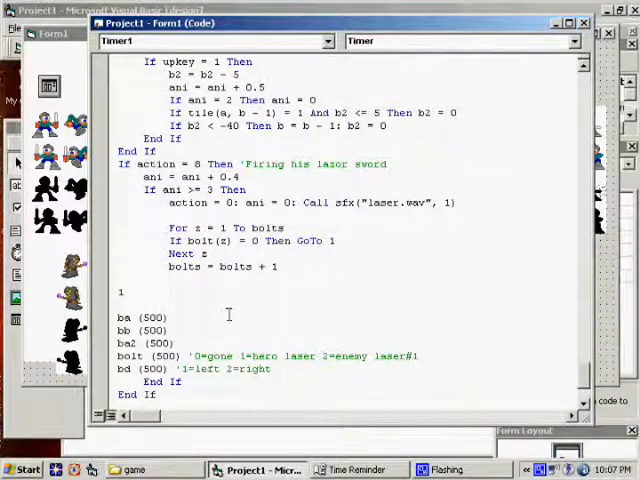
{"action": "type", "text": "q"}
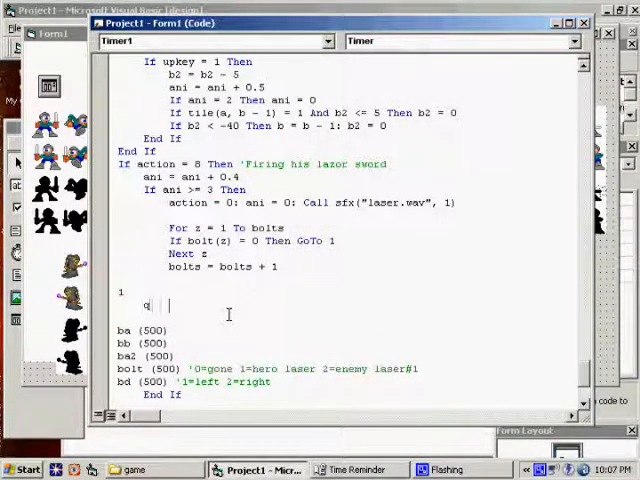
{"action": "key", "text": "BackSpace"}
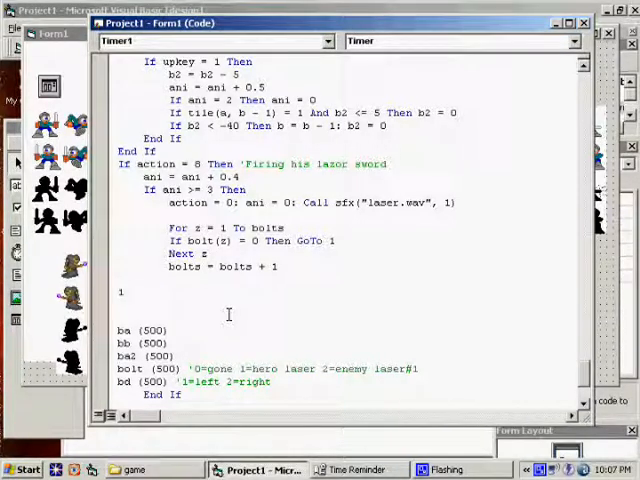
{"action": "type", "text": "bolt(z) = 1"}
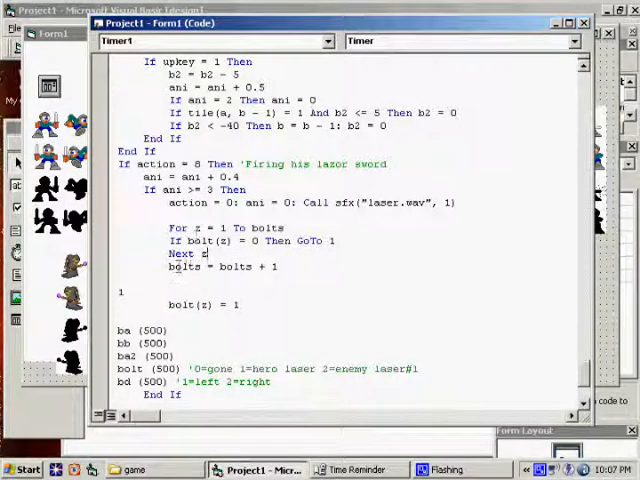
{"action": "double_click", "coordinate": [267, 228]}
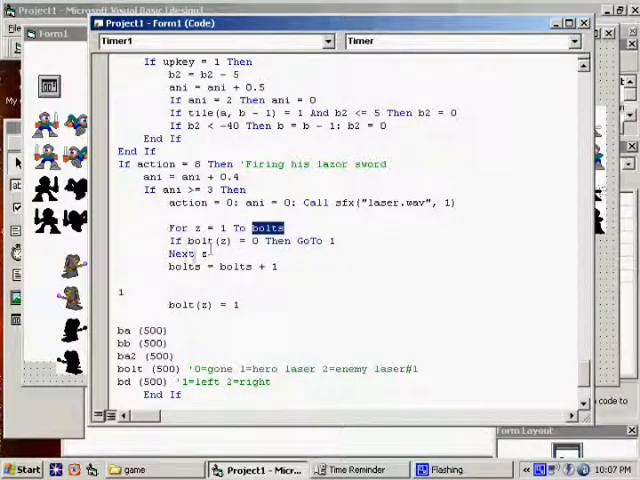
{"action": "left_click", "coordinate": [315, 267]}
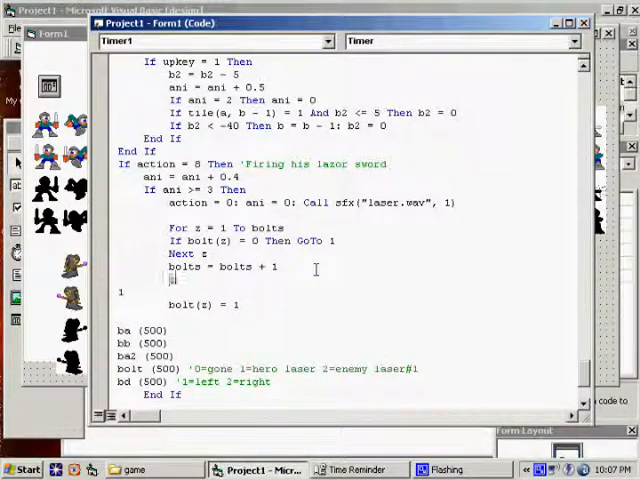
- Store z = bolts, bd(z) = d, ba(z) = a and bb(z) = b, and remove the ba(500) and bb(500) lines
{"action": "type", "text": "z = bolts"}
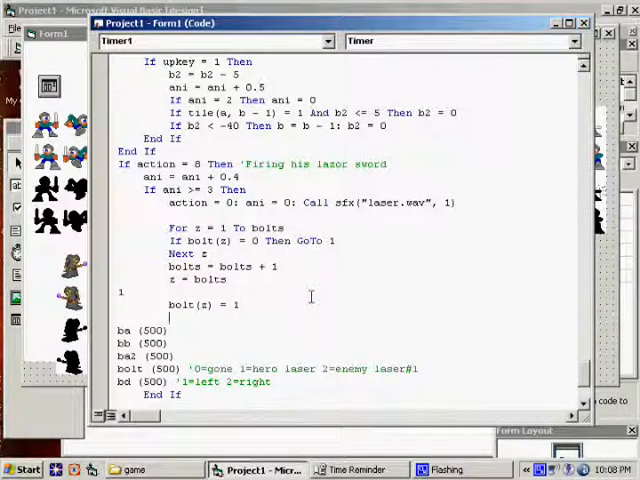
{"action": "type", "text": "bd(z) = d"}
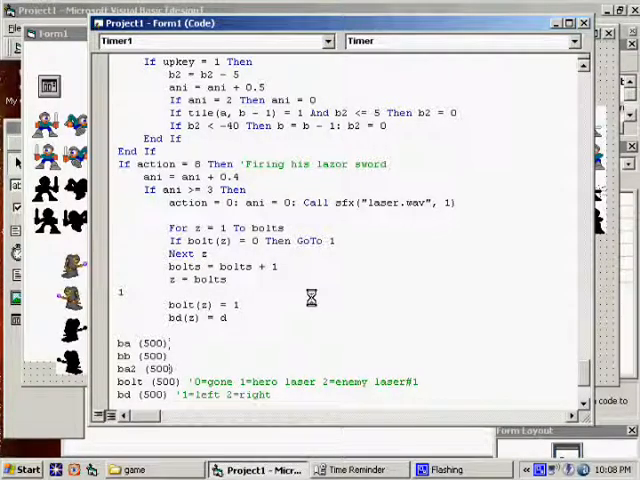
{"action": "scroll", "scroll_direction": "down", "scroll_amount": 3}
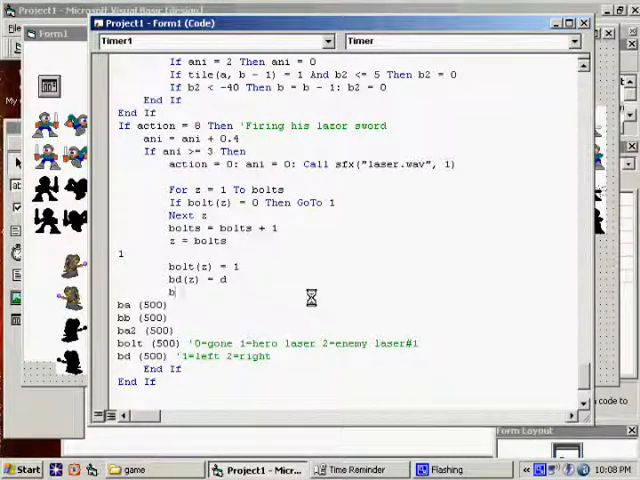
{"action": "type", "text": "b(I)"}
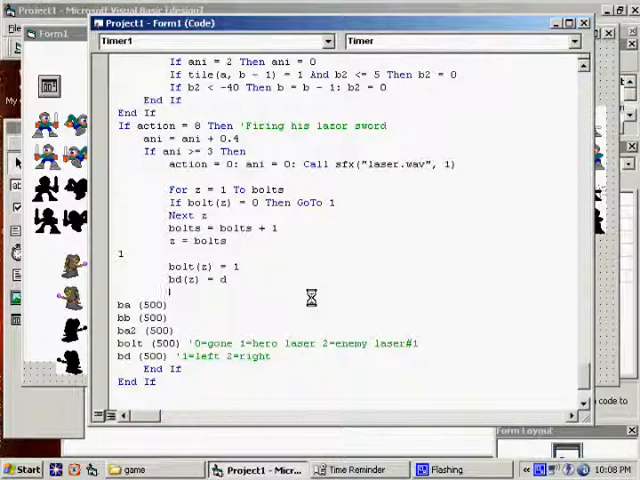
{"action": "type", "text": "ba(z) = a"}
{"action": "type", "text": "bb(z) = b"}
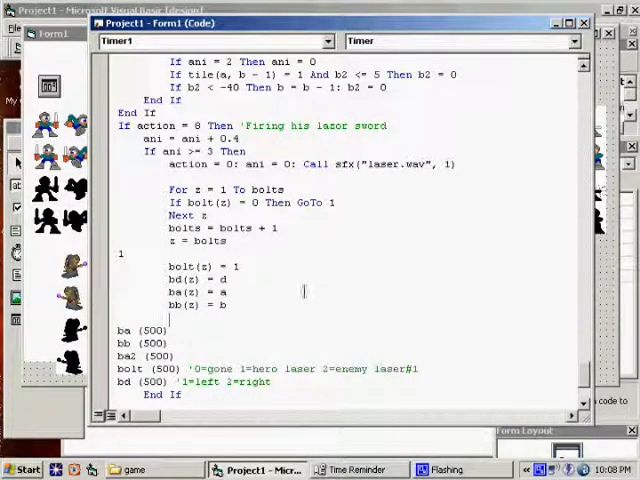
{"action": "left_click_drag", "start_coordinate": [120, 330], "coordinate": [170, 344]}
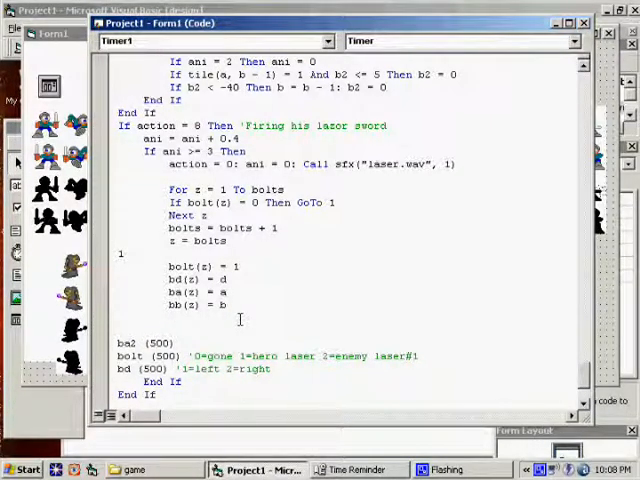
- Write 'If d = 1 Then ba2(z) = a2 - 10', fixing the compile error, and begin 'If d = 2'
{"action": "type", "text": "if"}
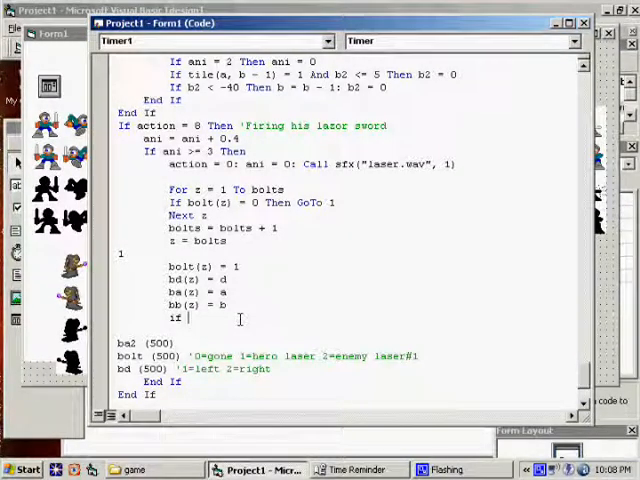
{"action": "type", "text": "d = 1"}
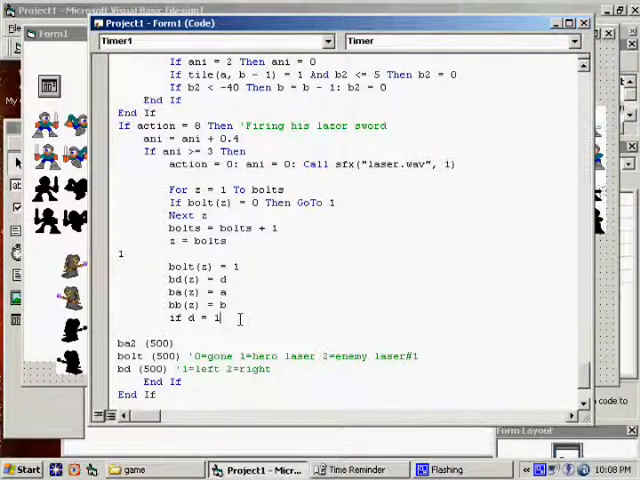
{"action": "type", "text": "then"}
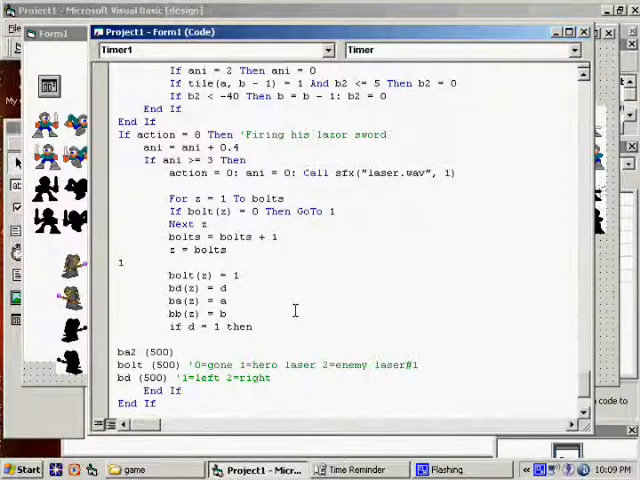
{"action": "type", "text": "ba2(z) = a2"}
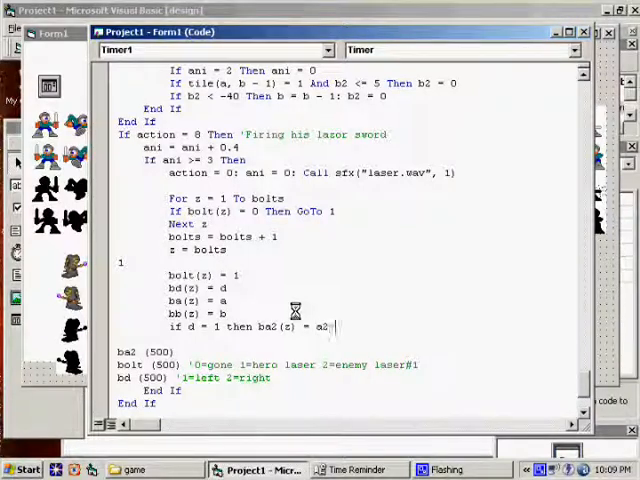
{"action": "type", "text": "- -10"}
{"action": "type", "text": "if"}
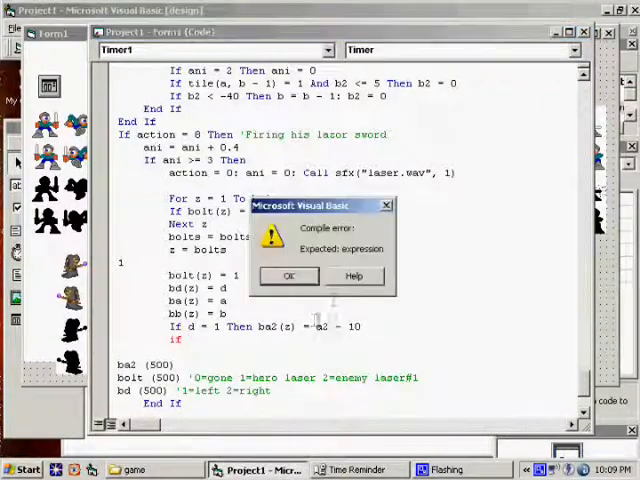
{"action": "left_click", "coordinate": [289, 275]}
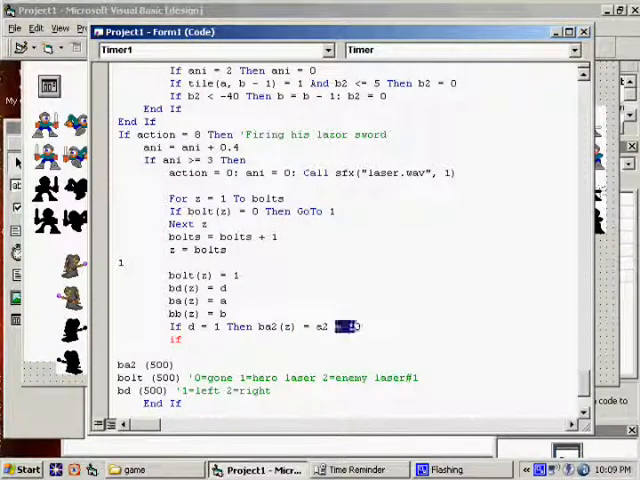
{"action": "type", "text": "- 10"}
{"action": "left_click", "coordinate": [262, 339]}
{"action": "type", "text": " d ="}
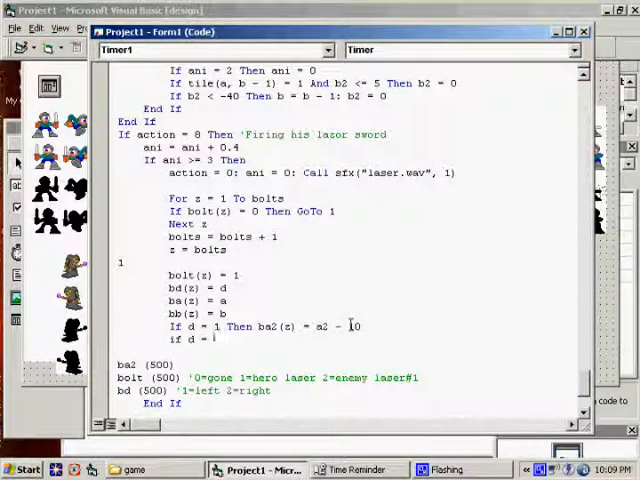
{"action": "type", "text": "2"}
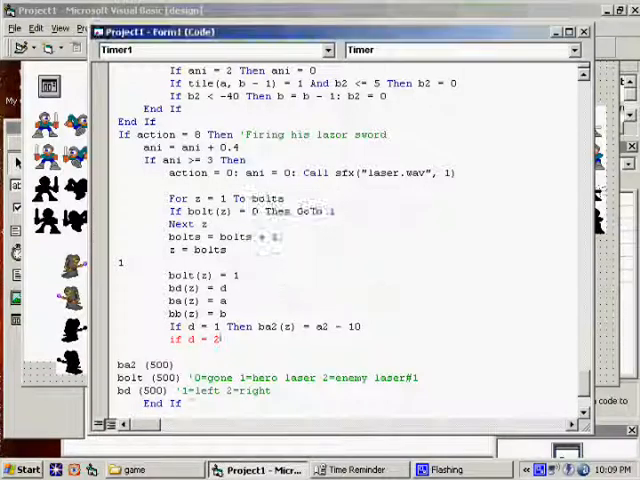
{"action": "left_click", "coordinate": [36, 27]}
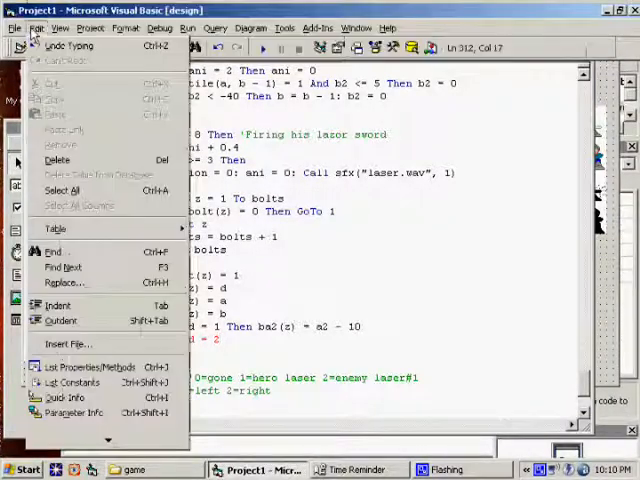
{"action": "left_click", "coordinate": [54, 251]}
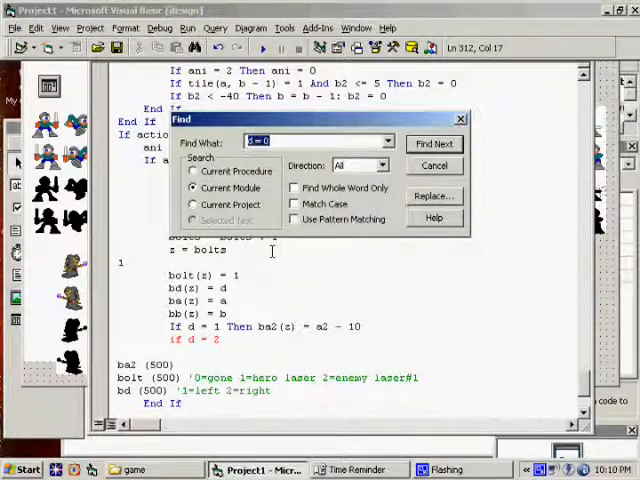
{"action": "left_click", "coordinate": [434, 143]}
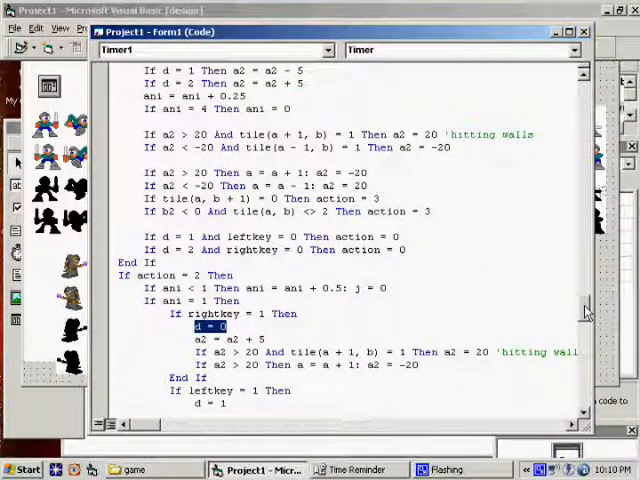
{"action": "scroll", "scroll_direction": "down", "scroll_amount": 3}
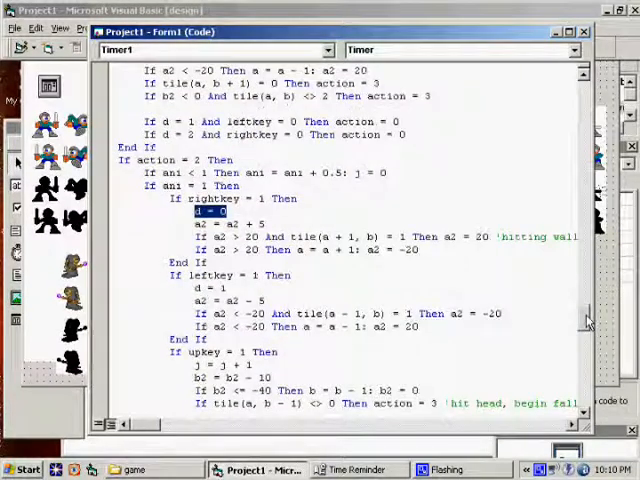
{"action": "scroll", "scroll_direction": "up", "scroll_amount": 3}
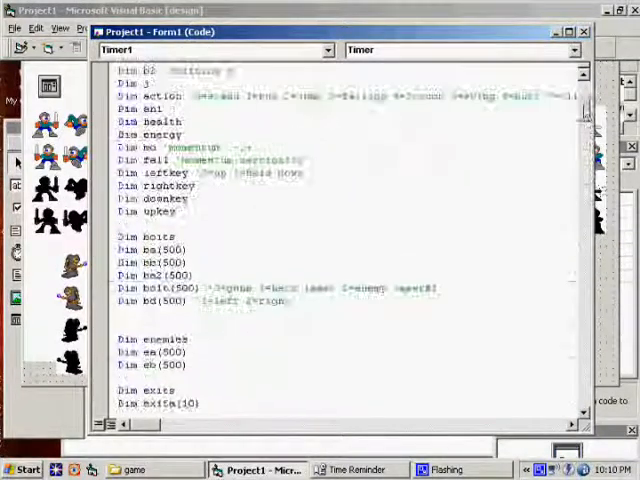
{"action": "scroll", "scroll_direction": "up", "scroll_amount": 3}
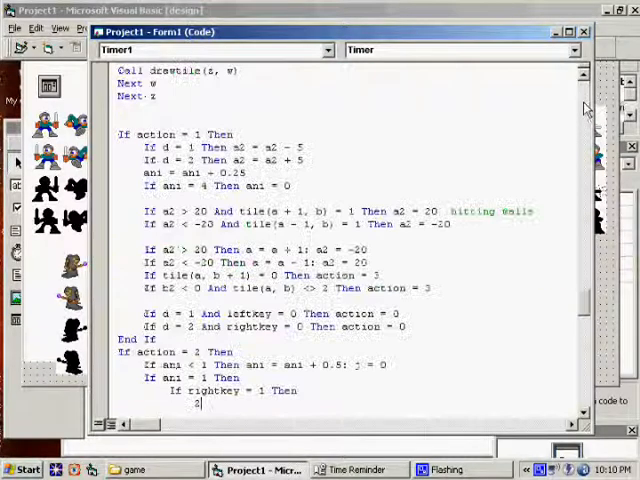
{"action": "left_click", "coordinate": [36, 27]}
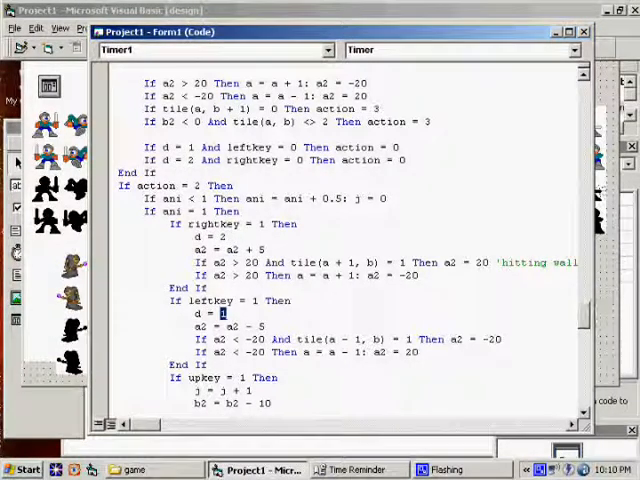
{"action": "scroll", "scroll_direction": "down", "scroll_amount": 3}
{"action": "type", "text": "if d = 2"}
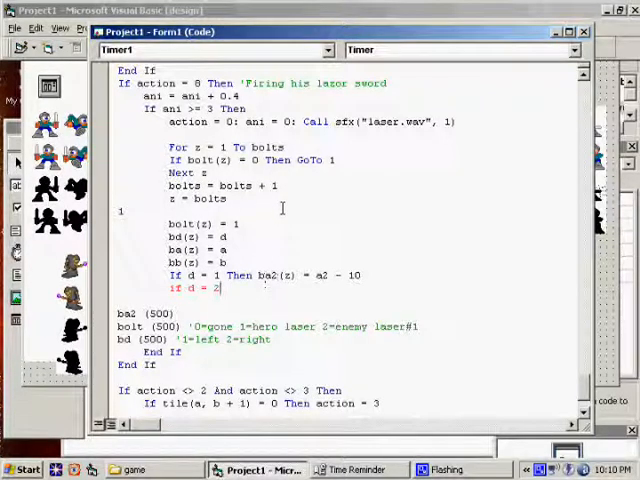
- Finish the line as 'If d = 2 Then ba2(z) = a2 + 10'
{"action": "type", "text": "then"}
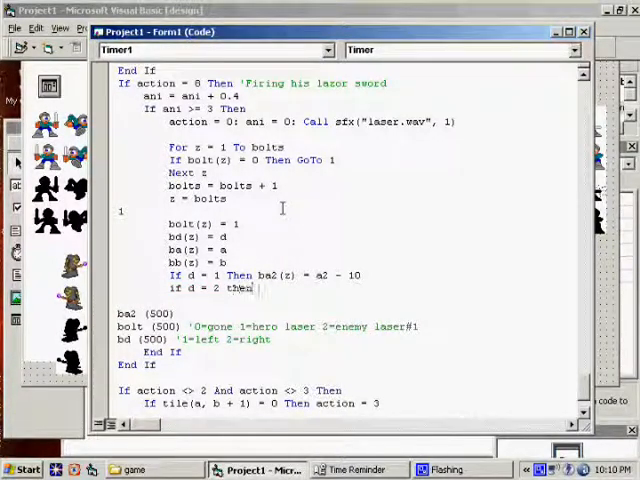
{"action": "type", "text": "ba2(z)"}
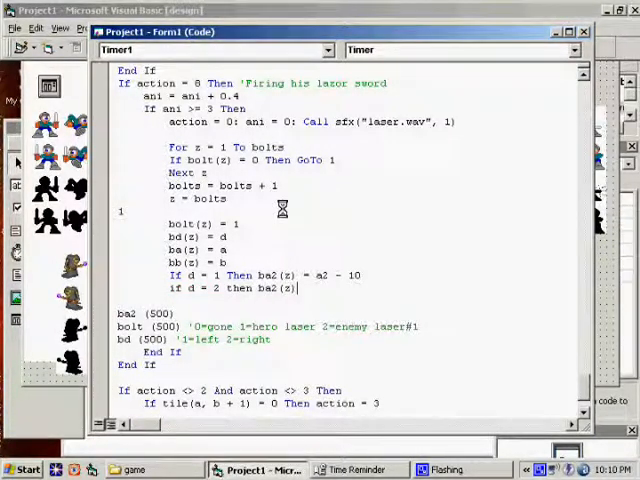
{"action": "type", "text": "= a2 + 10"}
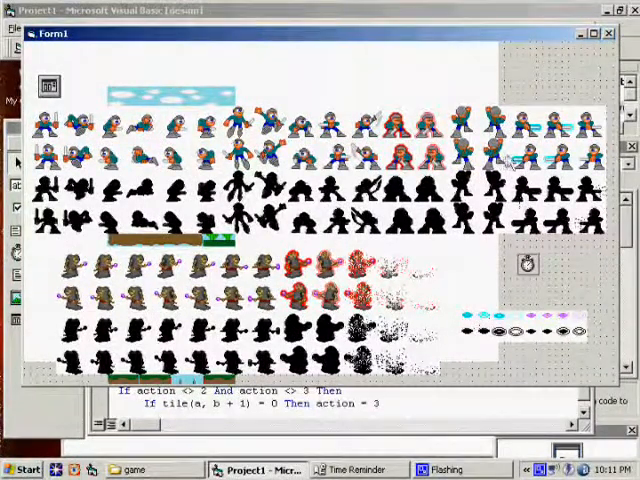
{"action": "mouse_move", "coordinate": [478, 308]}
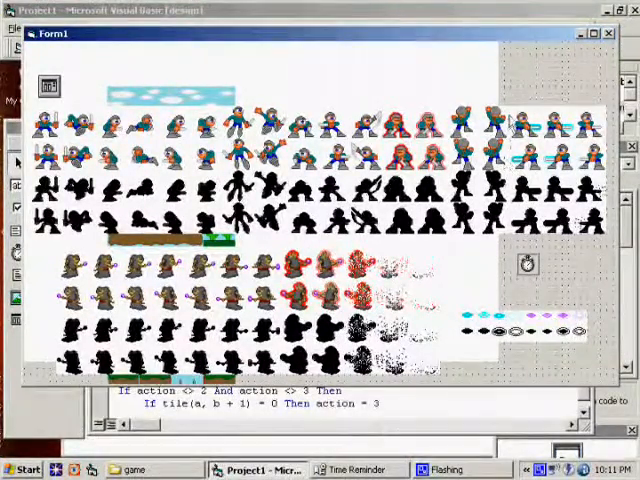
{"action": "mouse_move", "coordinate": [513, 113]}
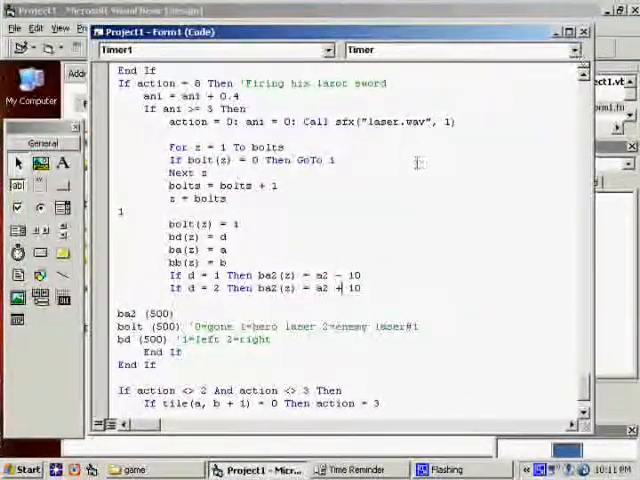
- Replace 10 with 40 in the d = 2 offset line
{"action": "type", "text": "40"}
{"action": "type", "text": "b"}
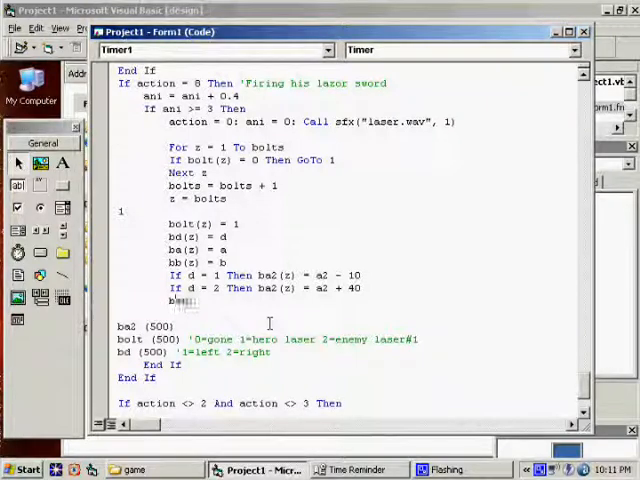
- Finish the bani(z) = 0 line and declare Dim bani(500) under bd(500)
{"action": "type", "text": "ani(z) = 0"}
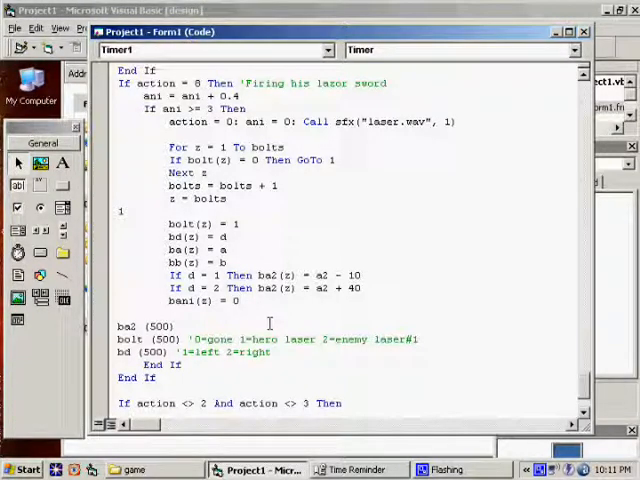
{"action": "scroll", "scroll_direction": "up", "scroll_amount": 3}
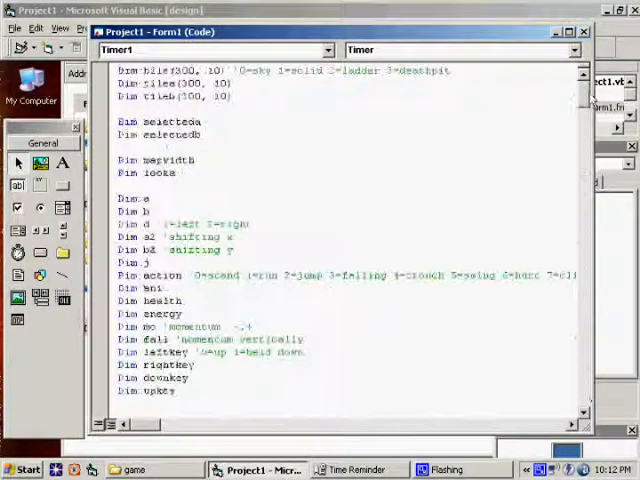
{"action": "scroll", "scroll_direction": "down", "scroll_amount": 3}
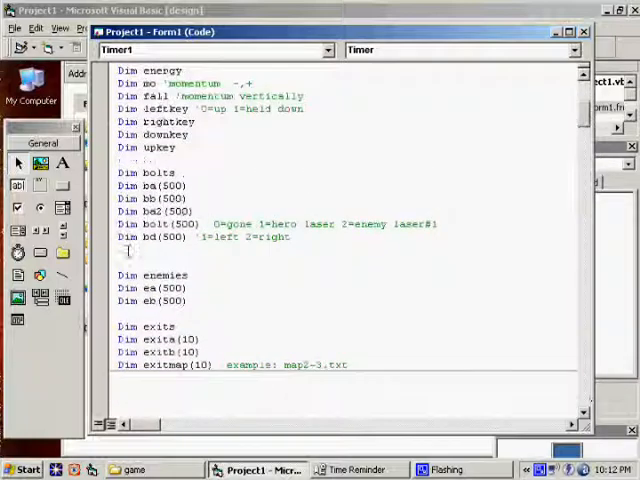
{"action": "type", "text": "dim bani"}
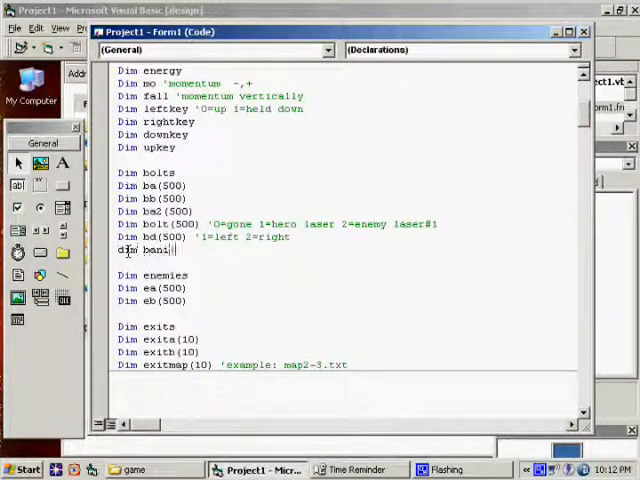
{"action": "type", "text": "(500)"}
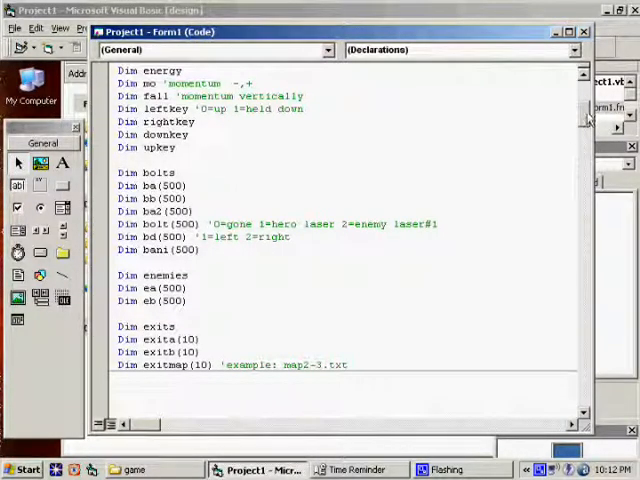
- Delete the accidentally pasted ba2, bolt and bd declaration lines from Timer1_Timer
{"action": "scroll", "scroll_direction": "down", "scroll_amount": 3}
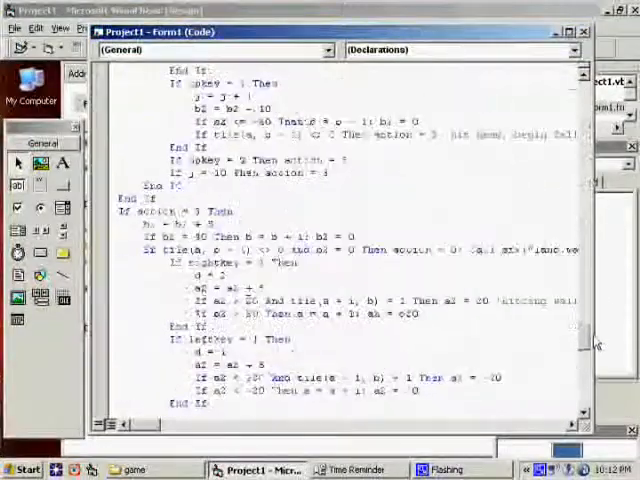
{"action": "scroll", "scroll_direction": "down", "scroll_amount": 3}
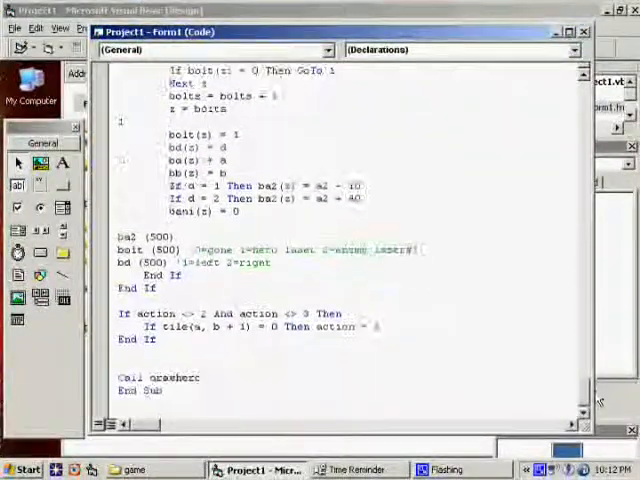
{"action": "scroll", "scroll_direction": "up", "scroll_amount": 3}
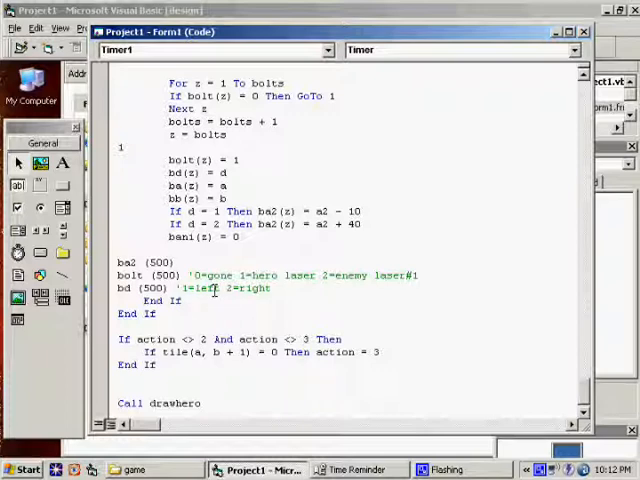
{"action": "scroll", "scroll_direction": "up", "scroll_amount": 3}
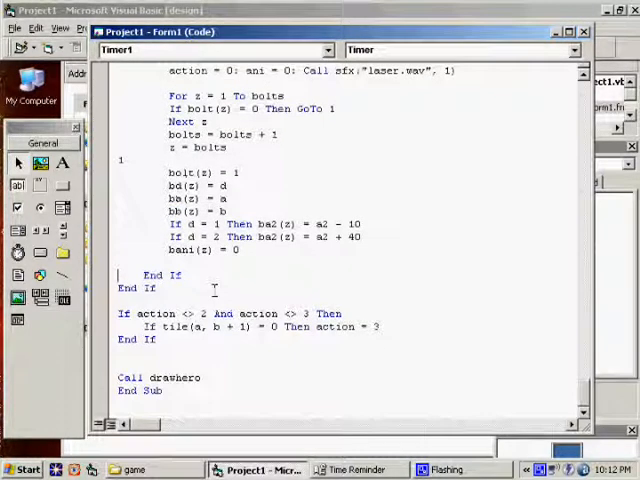
{"action": "scroll", "scroll_direction": "up", "scroll_amount": 3}
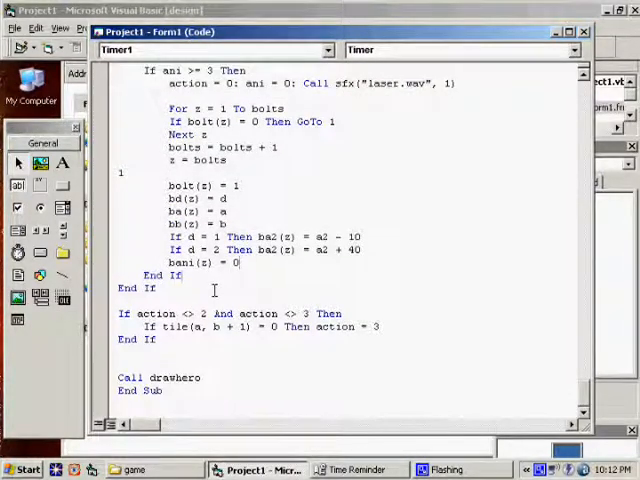
{"action": "left_click_drag", "start_coordinate": [170, 185], "coordinate": [238, 262]}
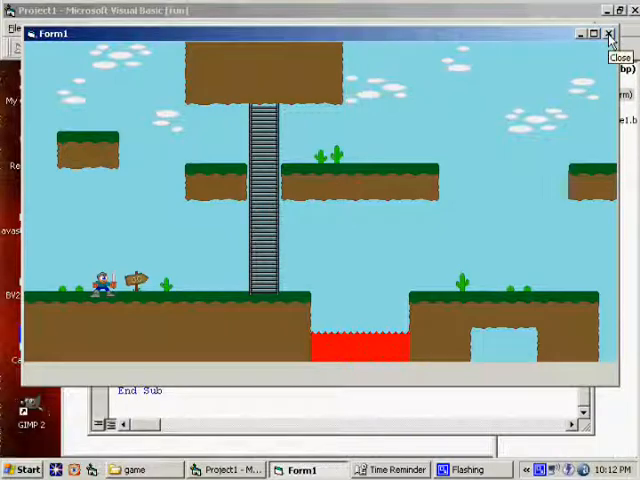
- Close the running Form1 game window after the test run
{"action": "left_click", "coordinate": [608, 33]}
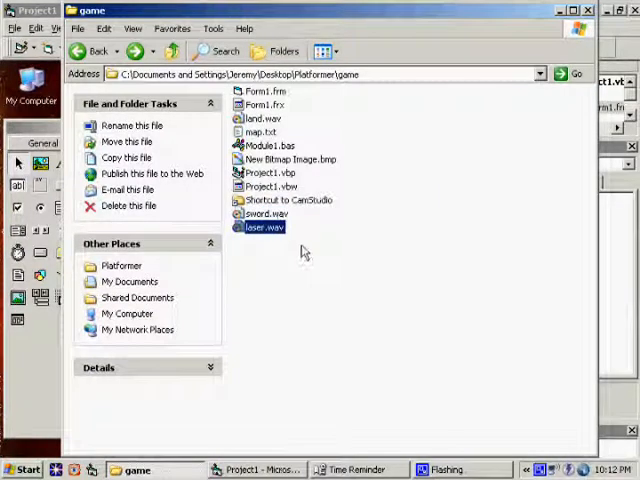
- Open laser.wav in Sound Recorder and play it
{"action": "double_click", "coordinate": [264, 227]}
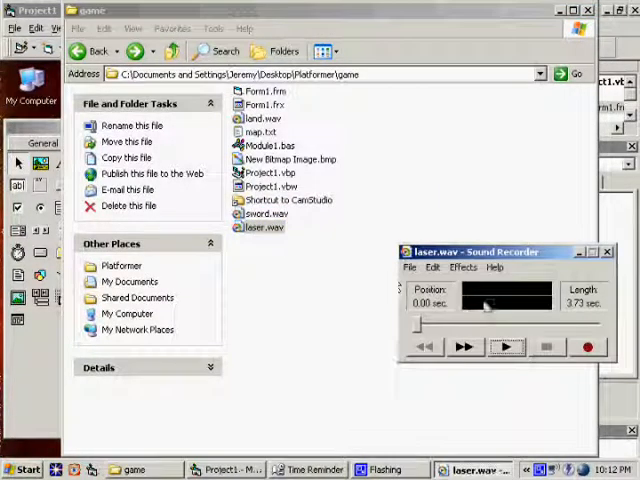
{"action": "left_click", "coordinate": [505, 347]}
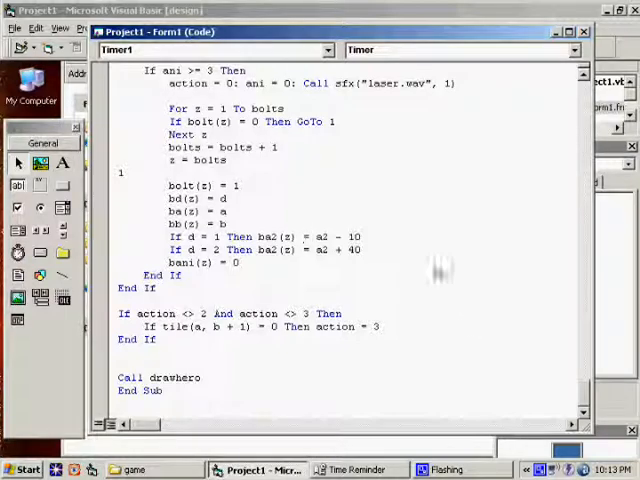
- Scroll the code window to the Private Sub Timer1_Timer() heading
{"action": "scroll", "scroll_direction": "up", "scroll_amount": 3}
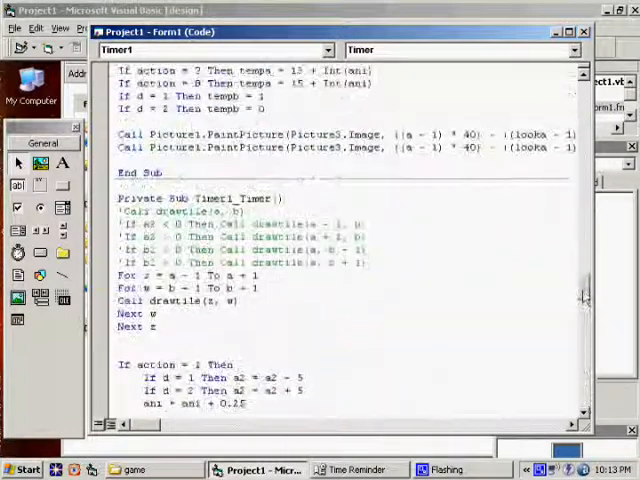
{"action": "scroll", "scroll_direction": "down", "scroll_amount": 3}
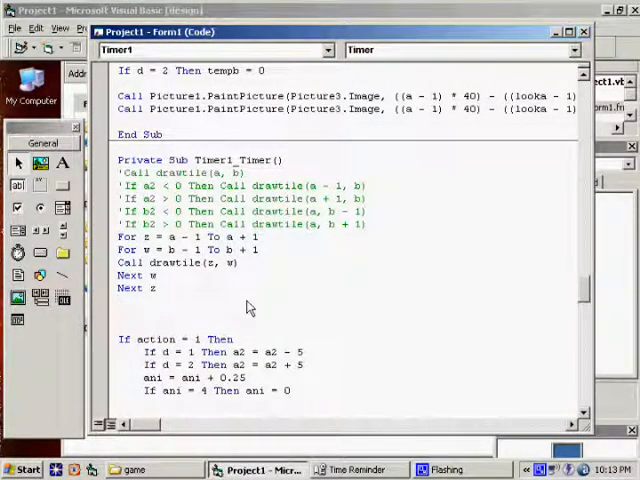
- After 'Next z', add 'For z = 1 To bolts' calling drawtile(ba(z), bb(z)) when bolt(z) <> 0
{"action": "type", "text": "for z ="}
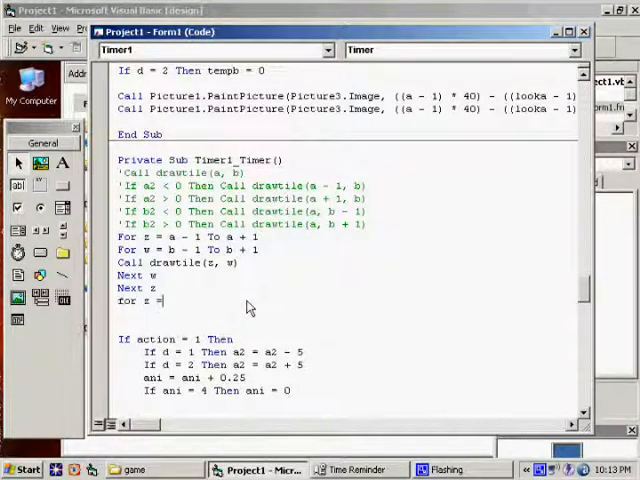
{"action": "type", "text": "1 To bolts"}
{"action": "type", "text": "Next z"}
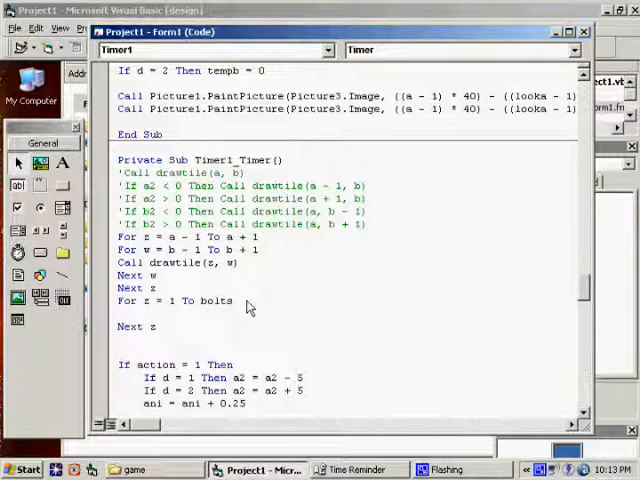
{"action": "type", "text": "if bolt(z) <> 0 Then"}
{"action": "type", "text": "End If"}
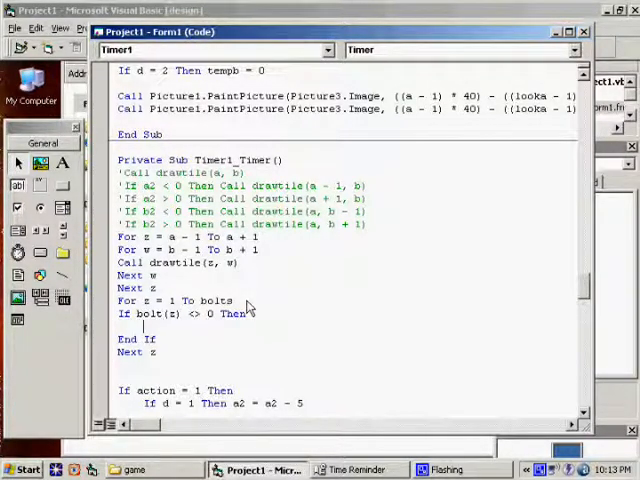
{"action": "type", "text": "drawtile("}
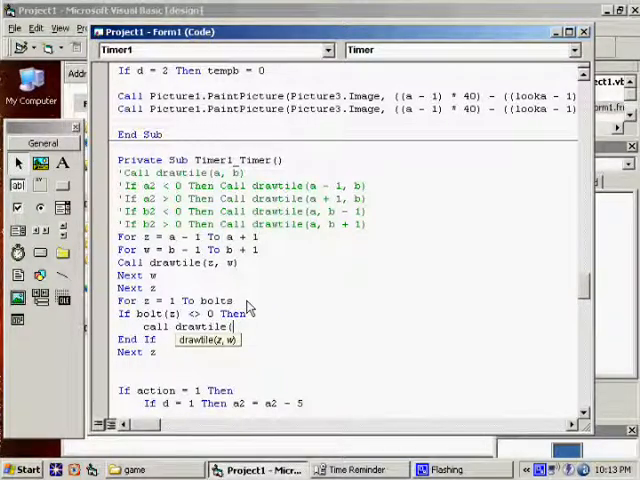
{"action": "type", "text": "ba(z), bb(z"}
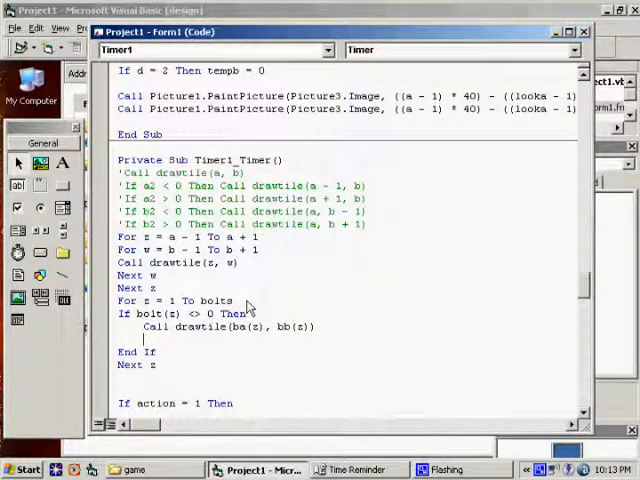
- Begin the line 'If ba2 < 0 then call drawtile(ba(z)-1,' inside the loop
{"action": "type", "text": "if ba2"}
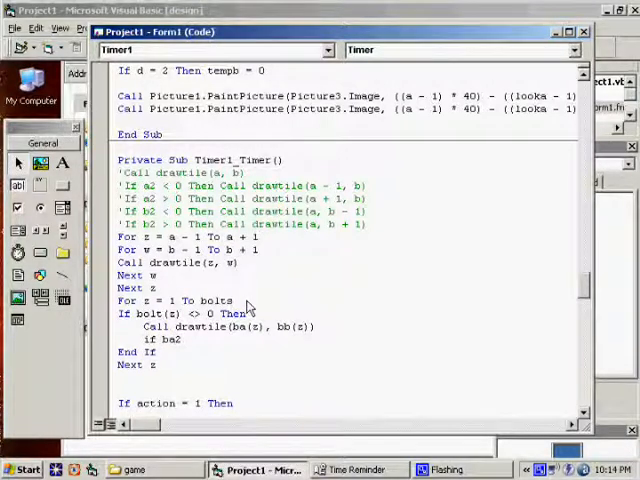
{"action": "type", "text": "< 0 then"}
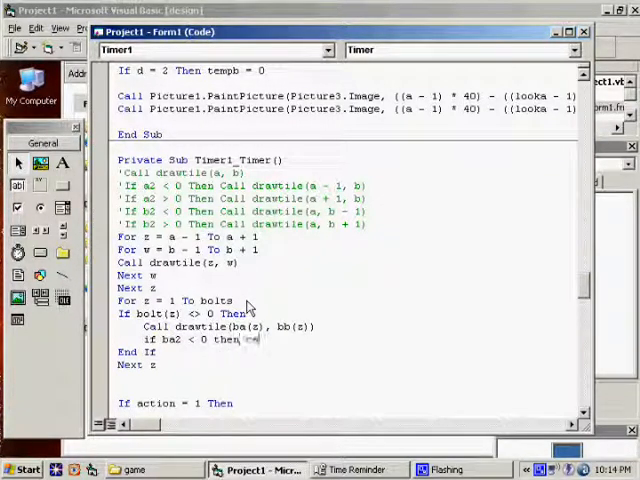
{"action": "type", "text": "call drawtile"}
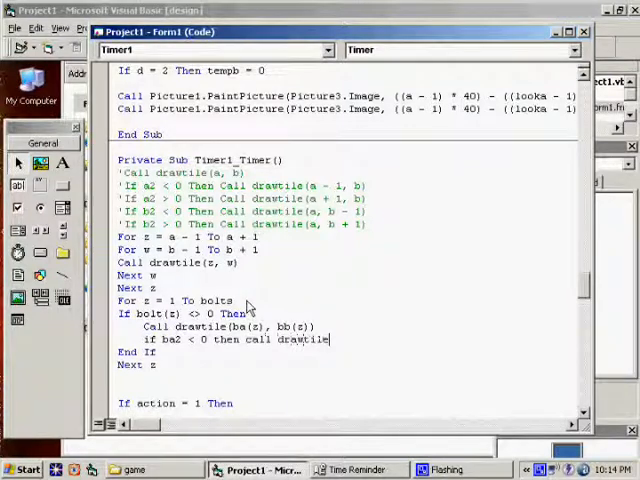
{"action": "type", "text": "ba(z)"}
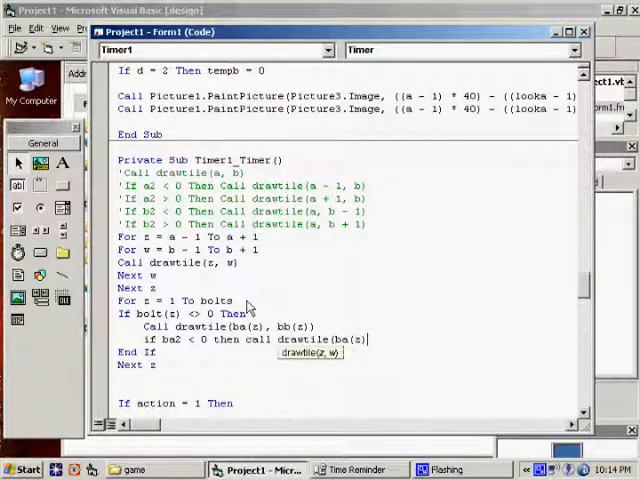
{"action": "type", "text": "-1,"}
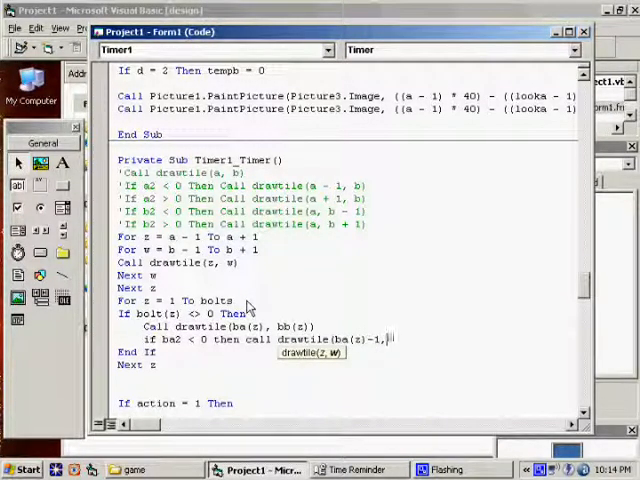